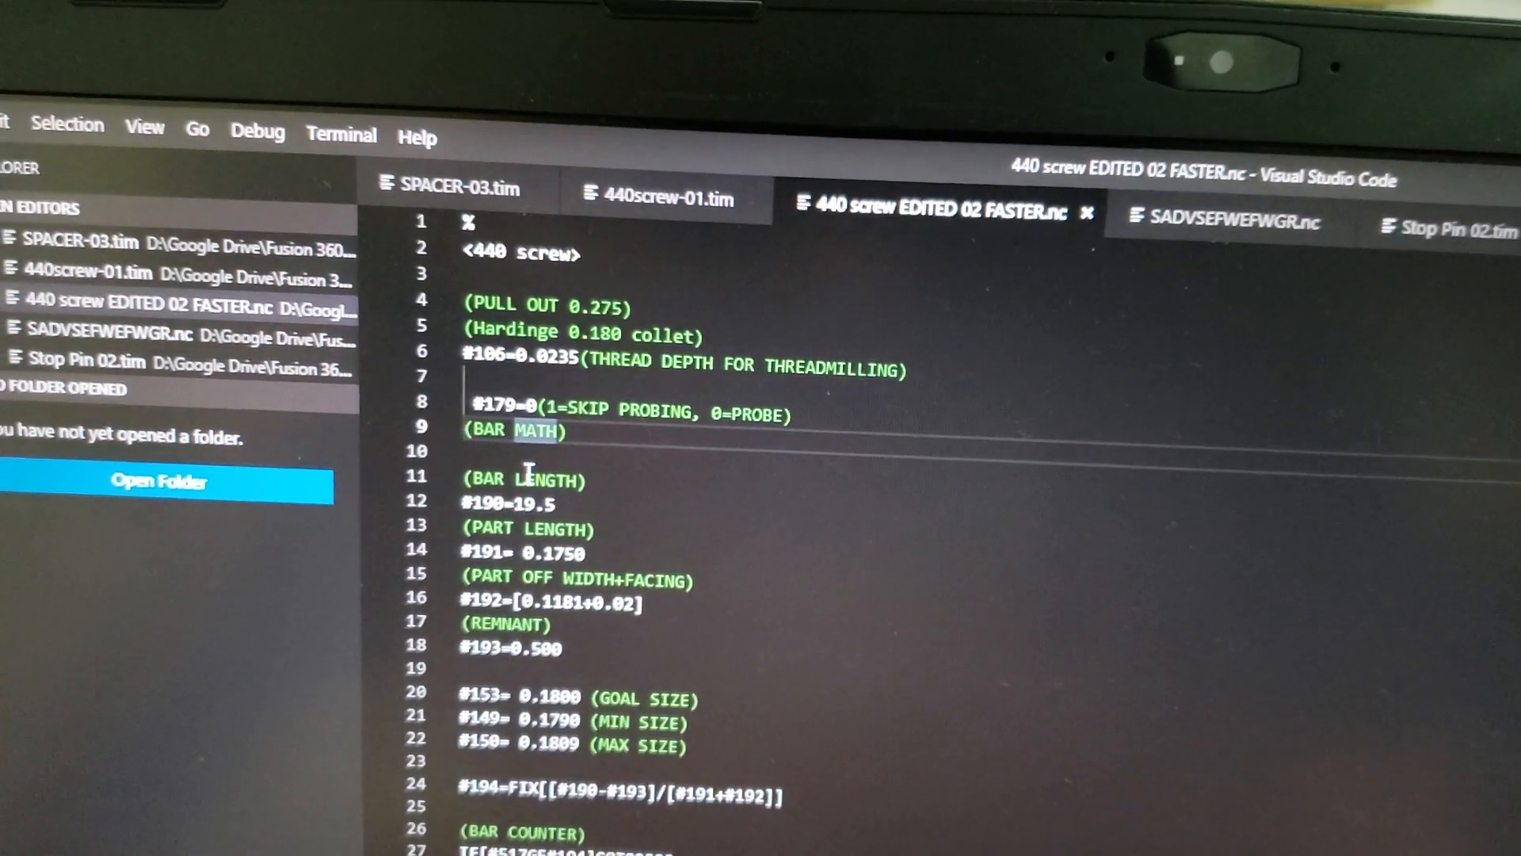
# - Finish scrolling the G-code, then switch to TISIS and reload the modified 440screw-01.tim
pyautogui.scroll(-3)
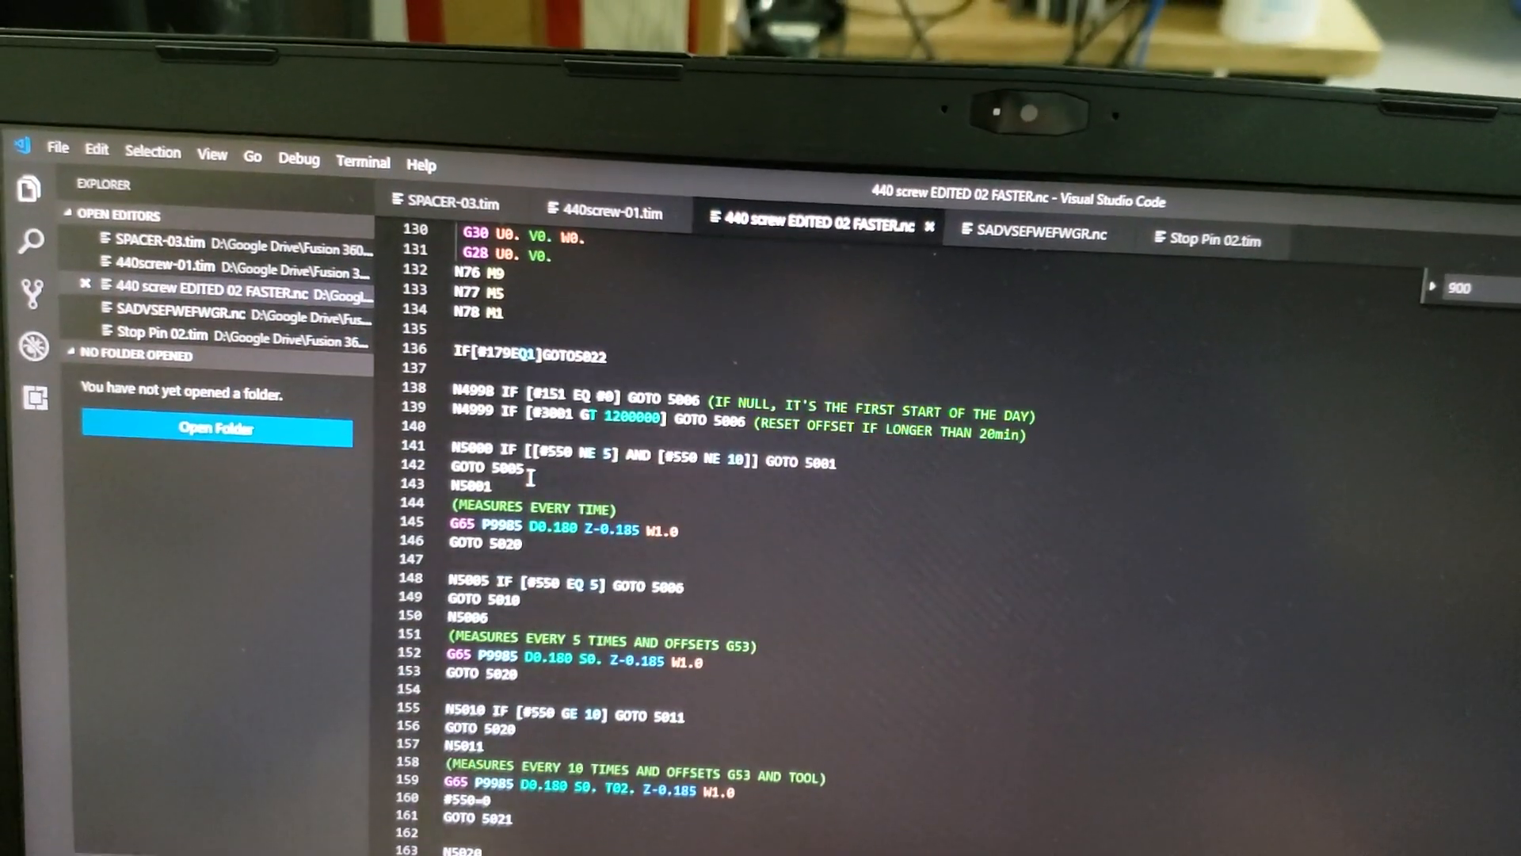
pyautogui.scroll(-3)
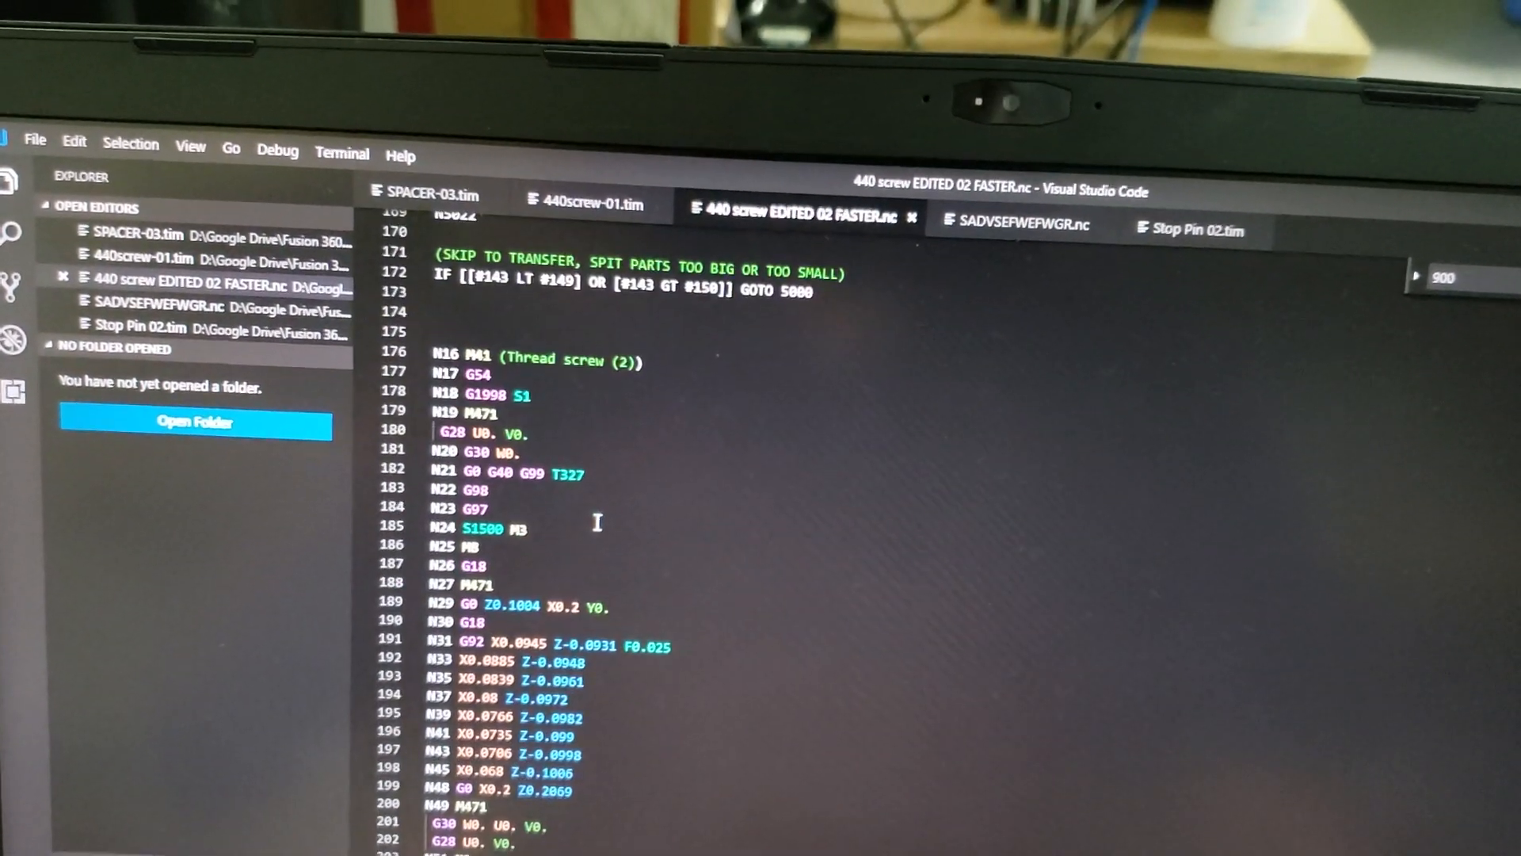
pyautogui.scroll(-3)
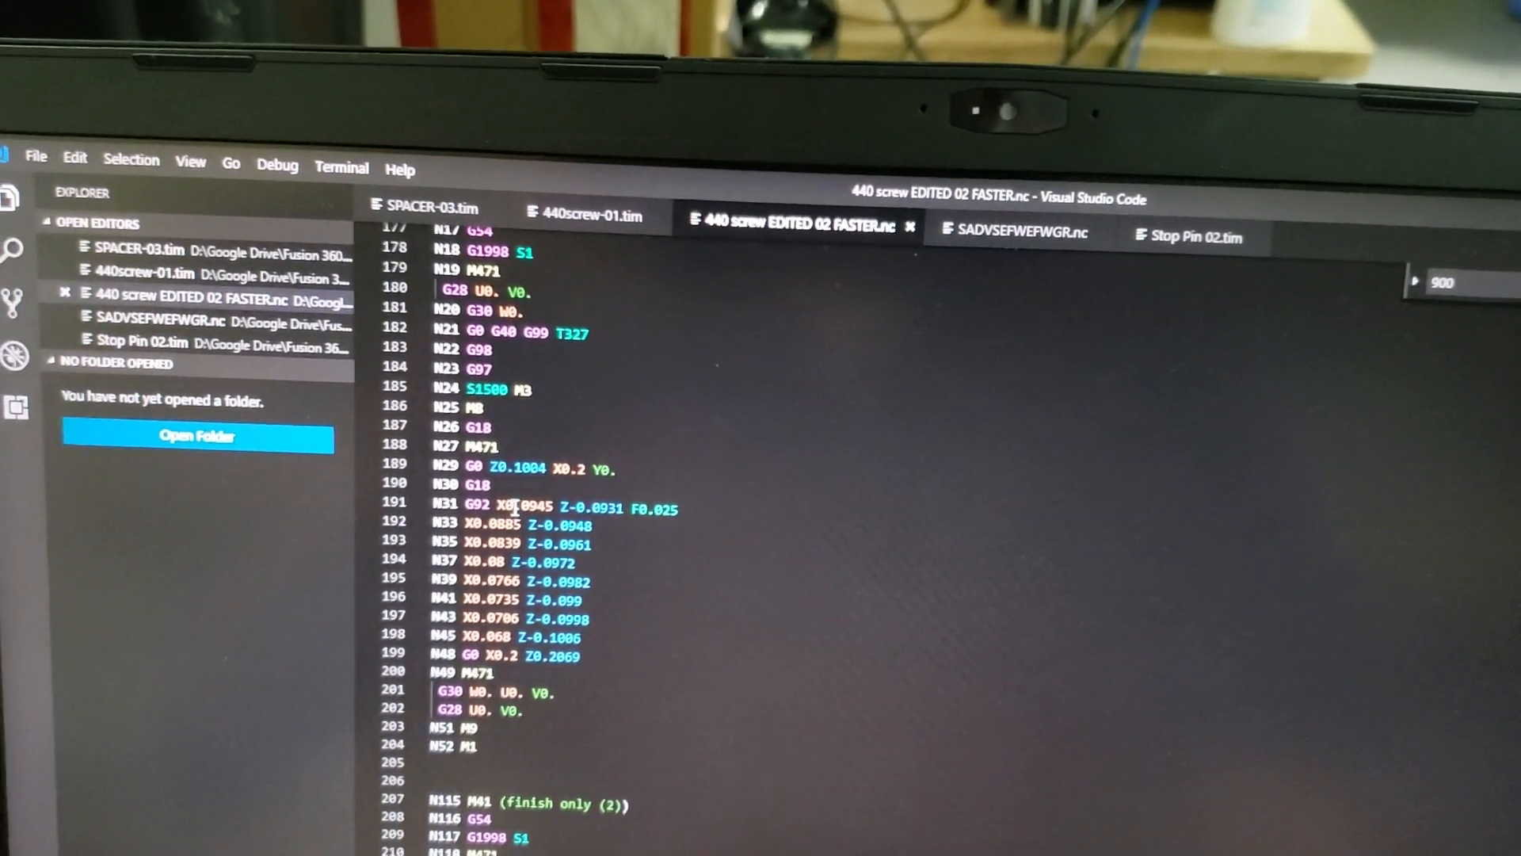
pyautogui.scroll(-3)
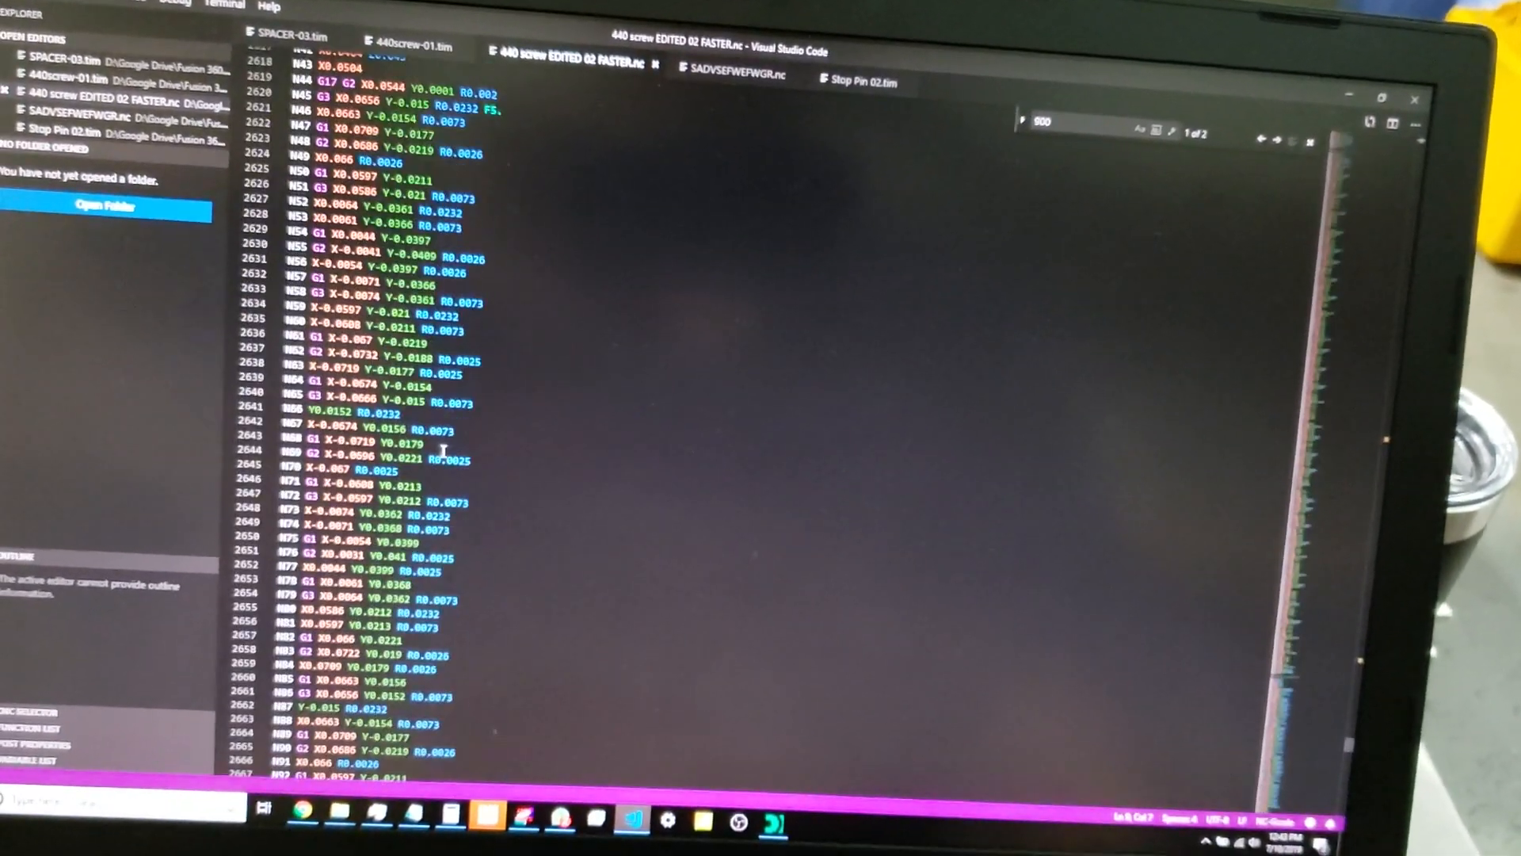
pyautogui.click(407, 37)
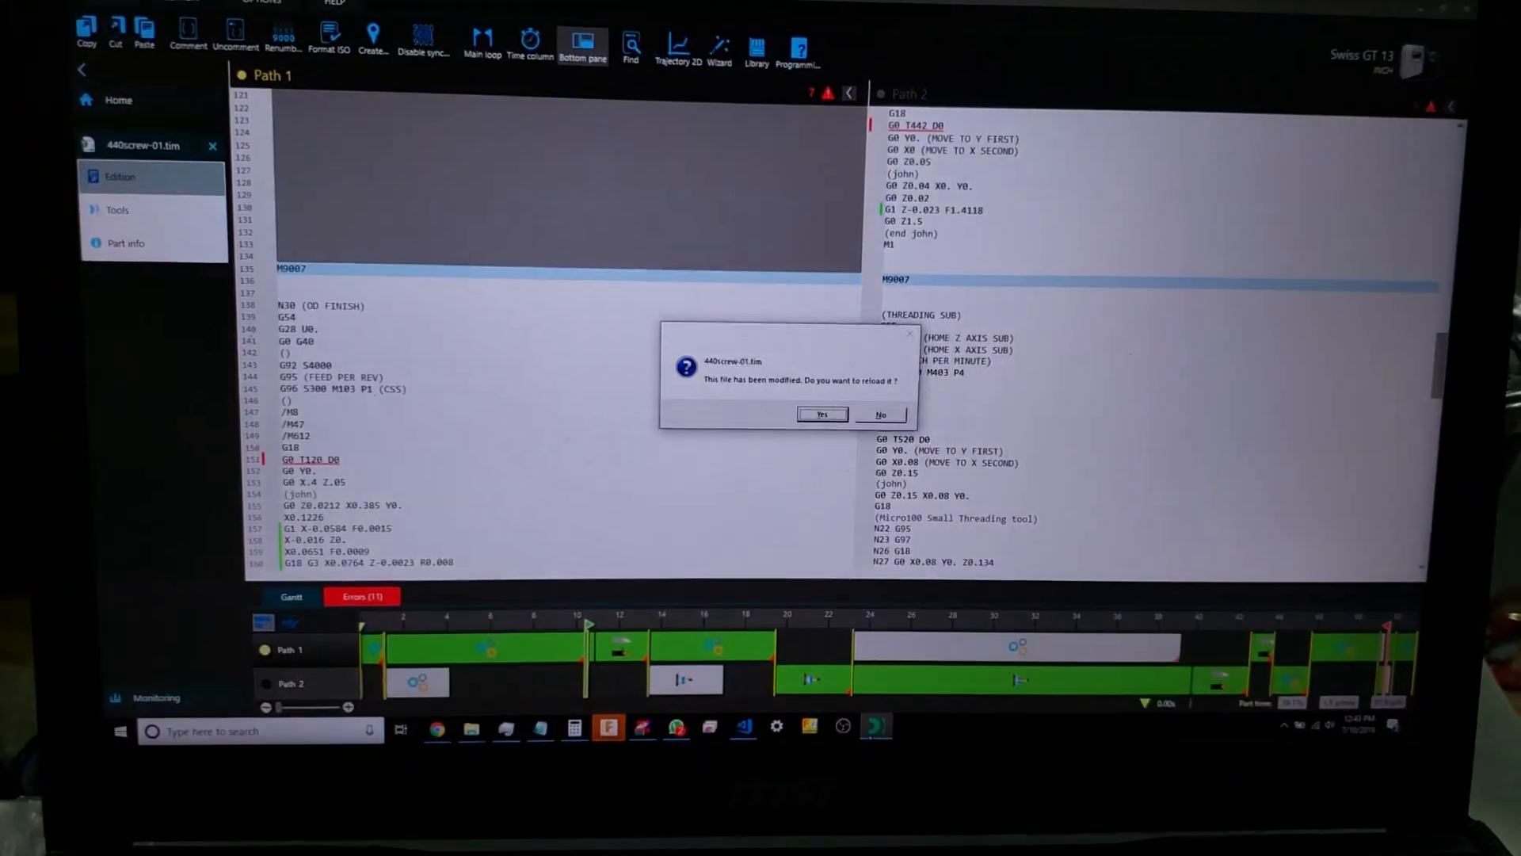
pyautogui.click(881, 413)
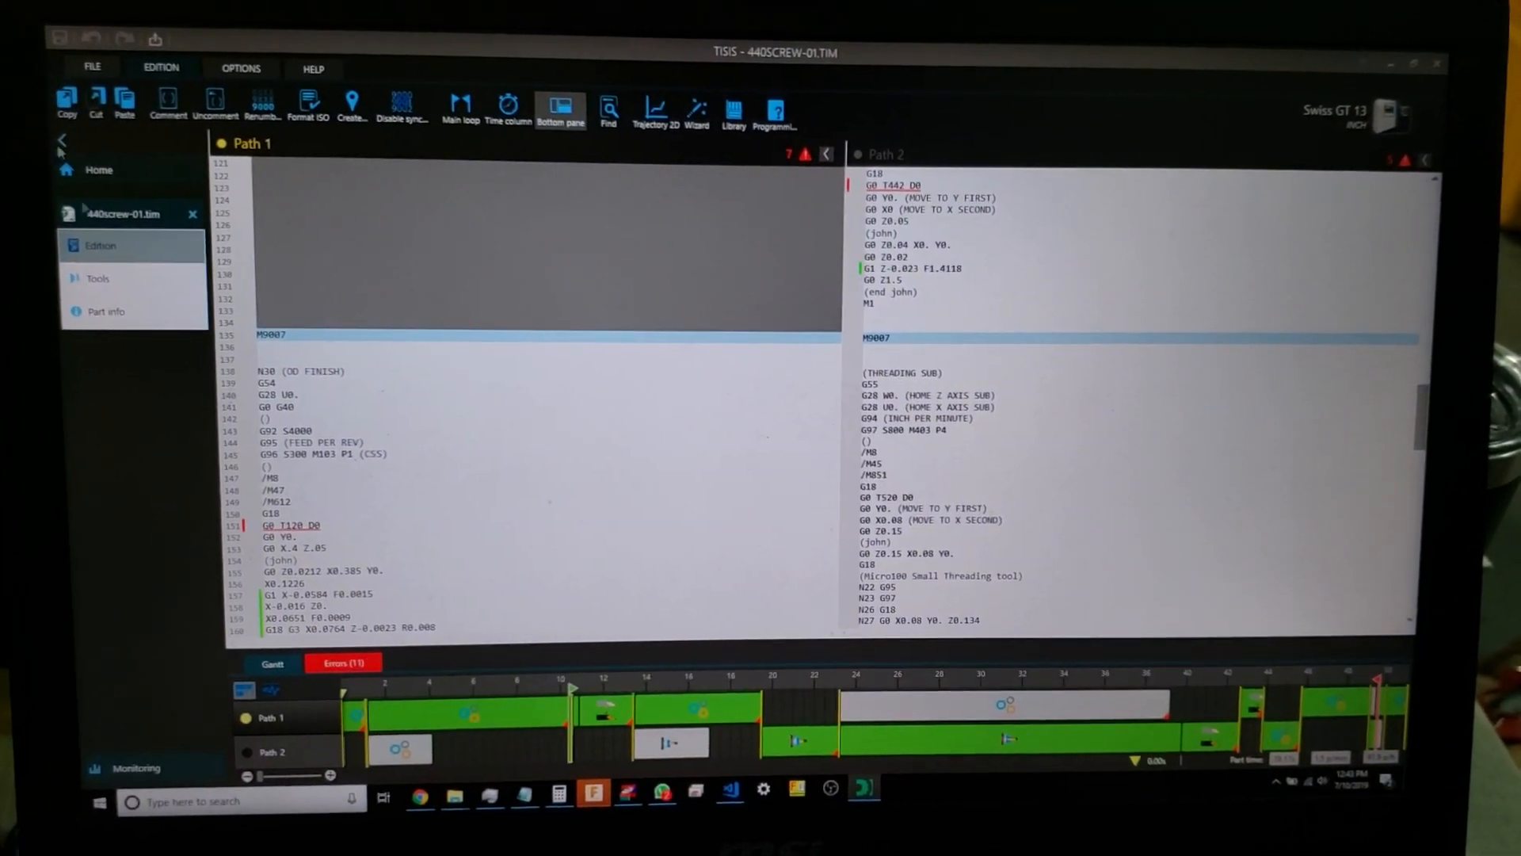